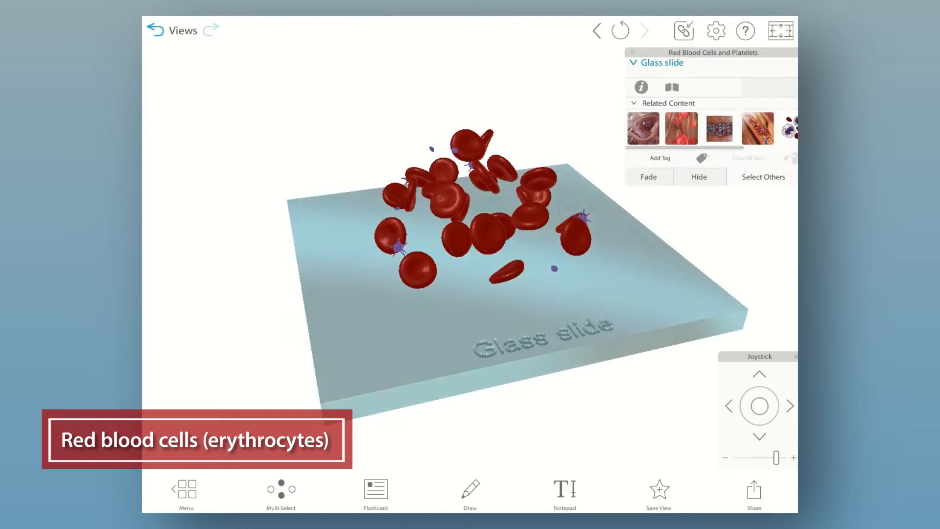
# Hide the glass slide under the cells and select a platelet to show its label
pyautogui.click(698, 183)
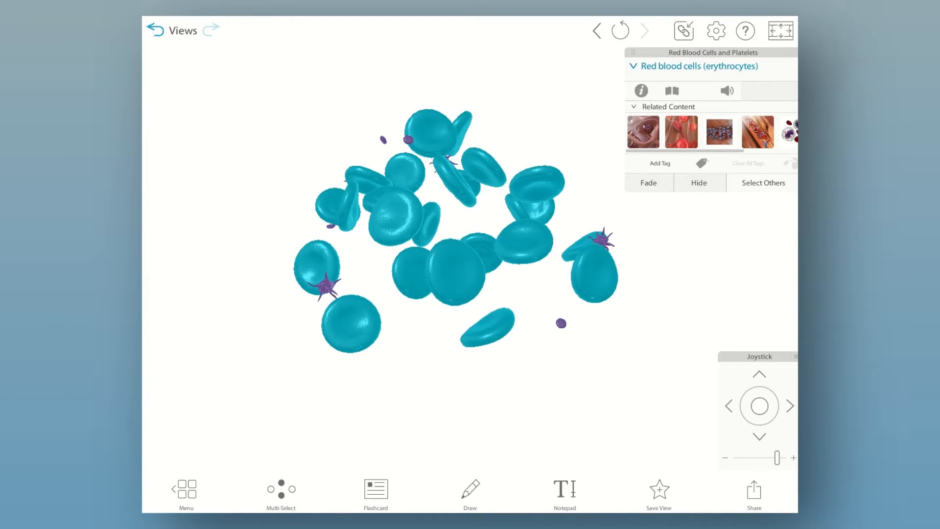
pyautogui.click(547, 178)
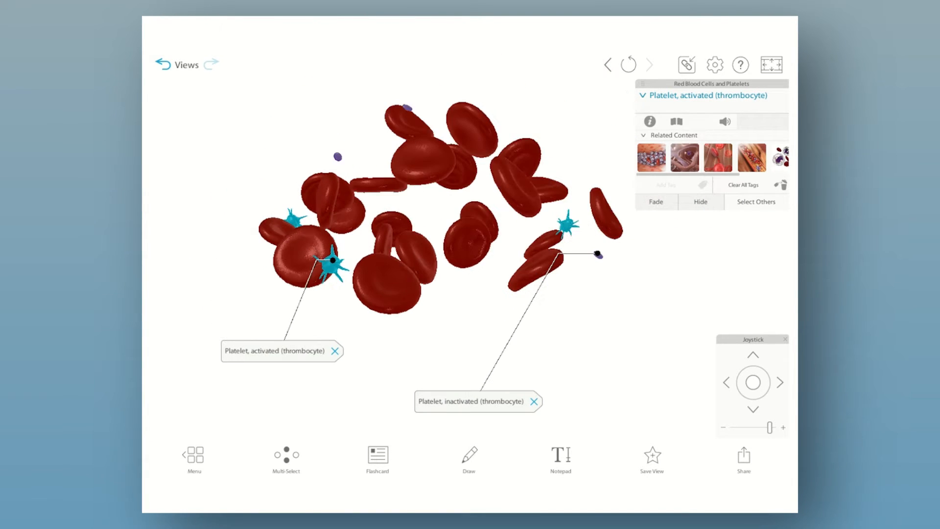
# Go back to the Units menu listing the Blood Cells models
pyautogui.click(193, 455)
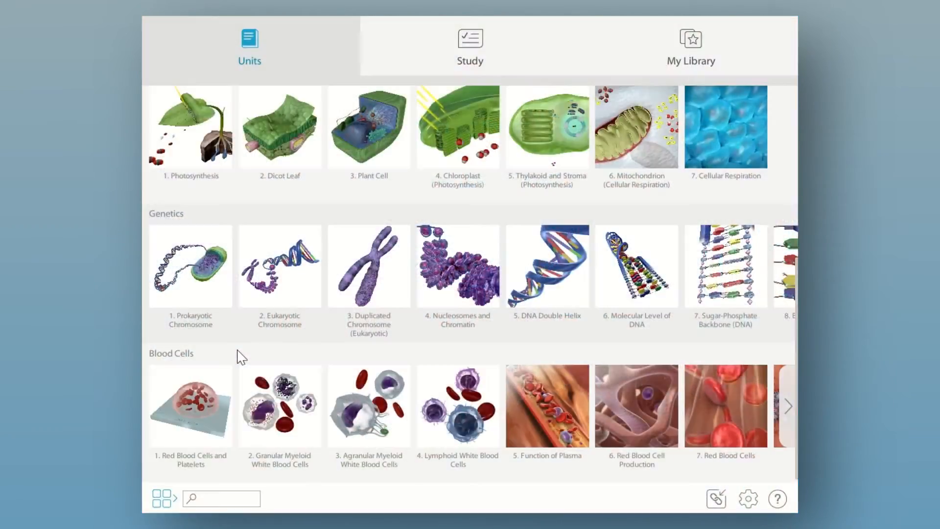
pyautogui.moveTo(368, 406)
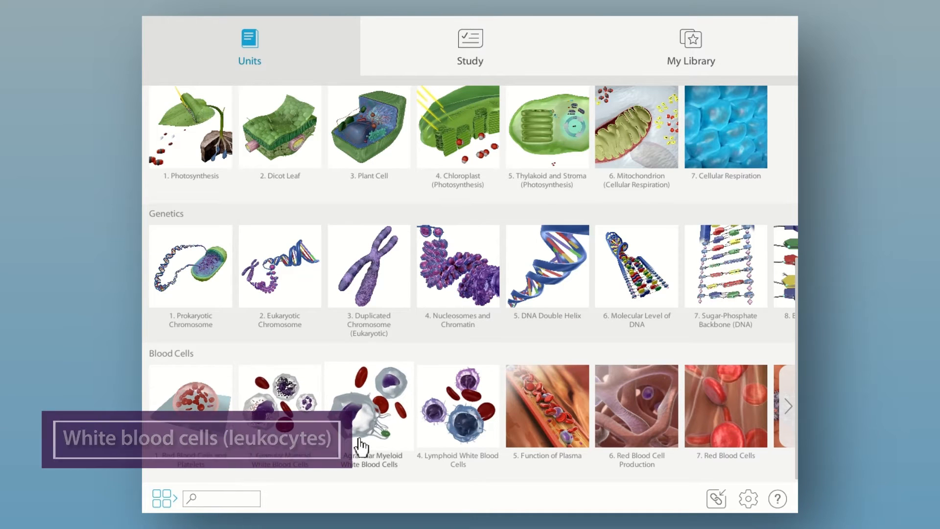
pyautogui.moveTo(447, 446)
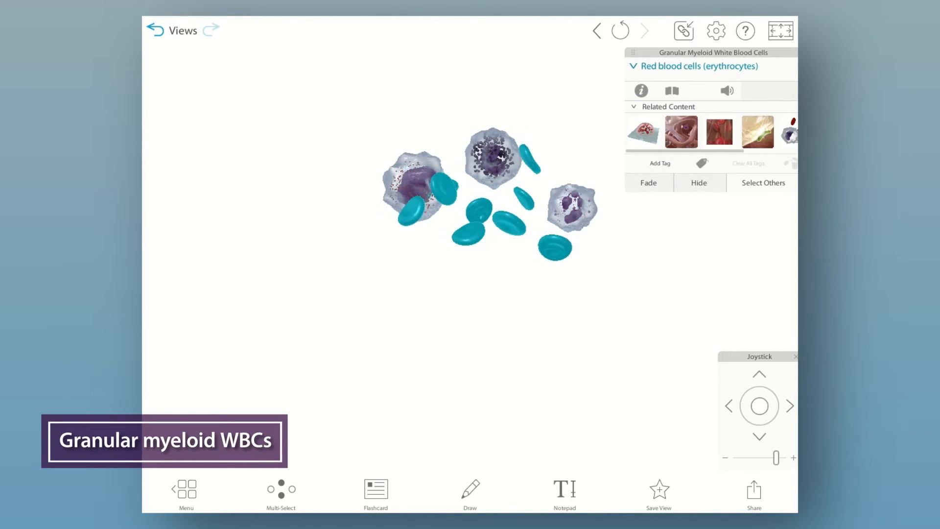
# Open model 3, Agranular Myeloid White Blood Cells, from the menu
pyautogui.click(698, 182)
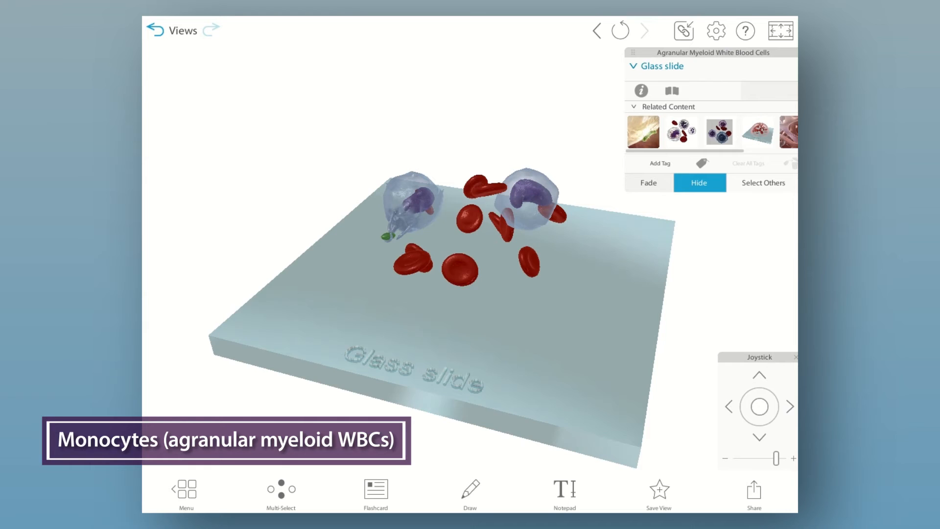
# Hide the glass slide beneath the monocytes, then switch to 4. Lymphoid White Blood Cells
pyautogui.click(699, 182)
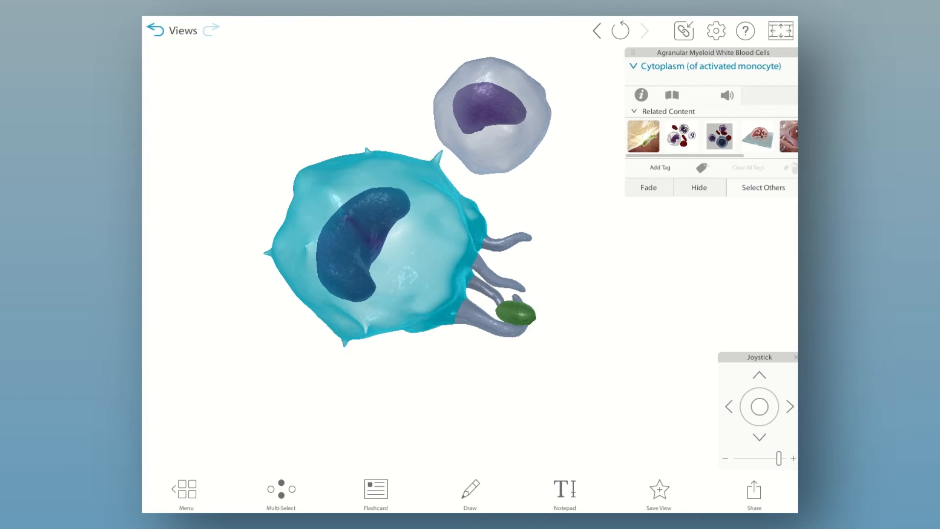
pyautogui.click(491, 258)
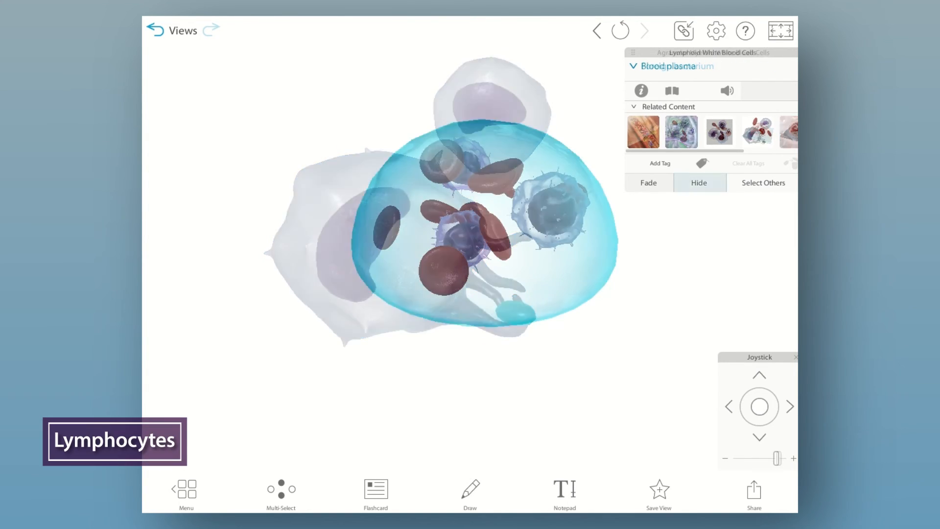
# Hide the red blood cells among the lymphocytes, then hide the NK cell's cytoplasm
pyautogui.click(699, 182)
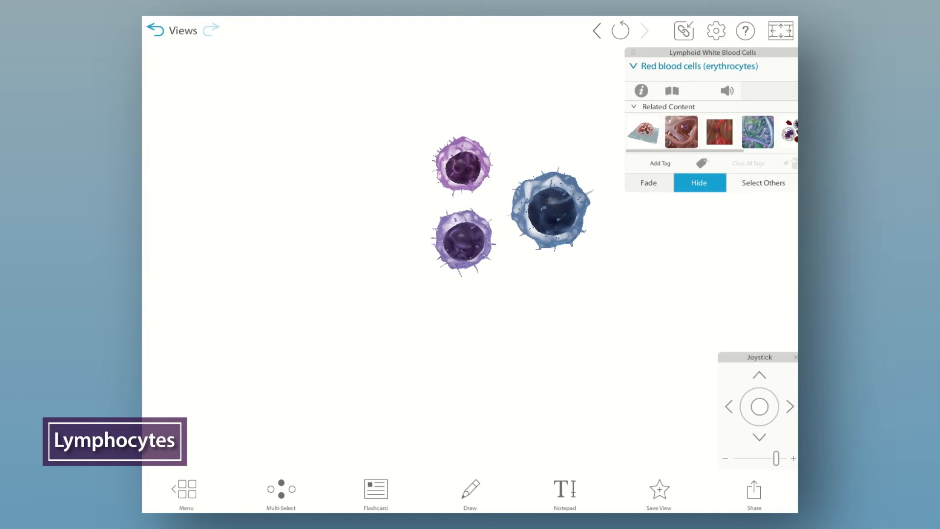
pyautogui.click(461, 166)
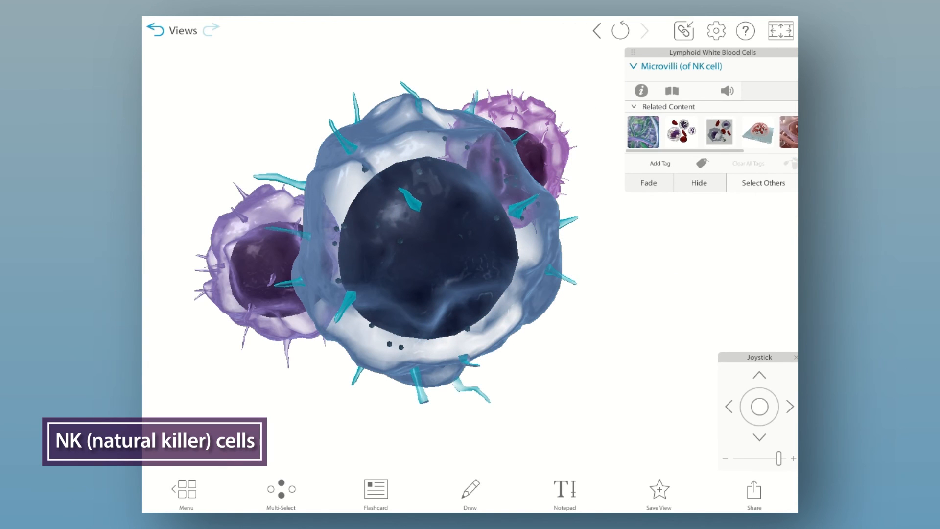
pyautogui.click(699, 182)
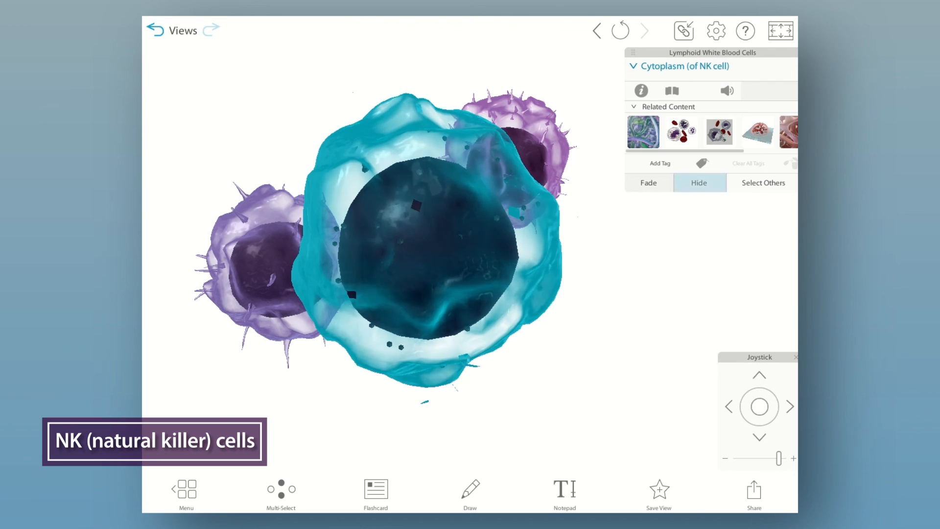
pyautogui.click(699, 183)
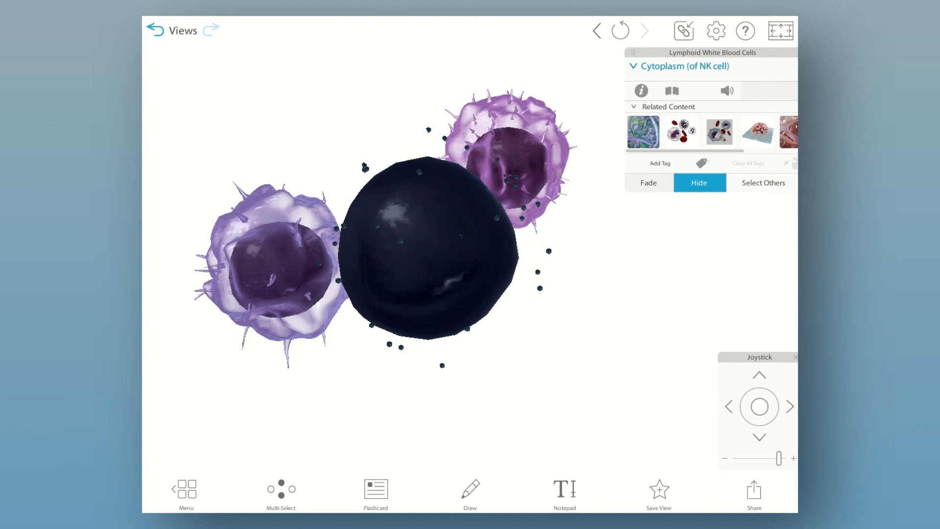